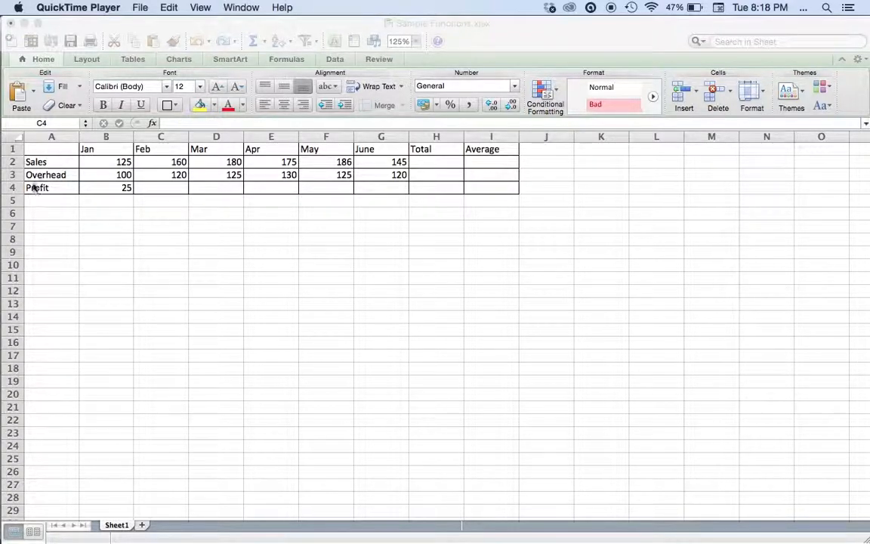
{"action": "mouse_move", "coordinate": [213, 179]}
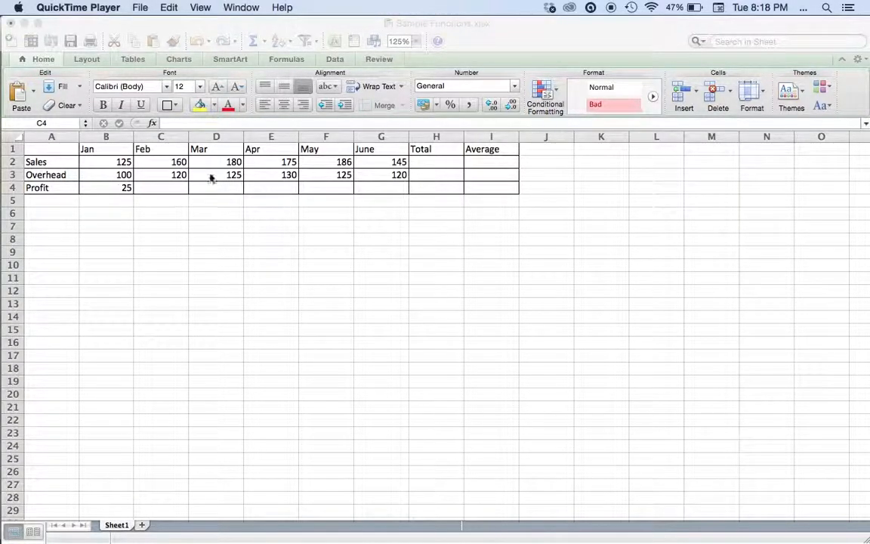
{"action": "mouse_move", "coordinate": [344, 209]}
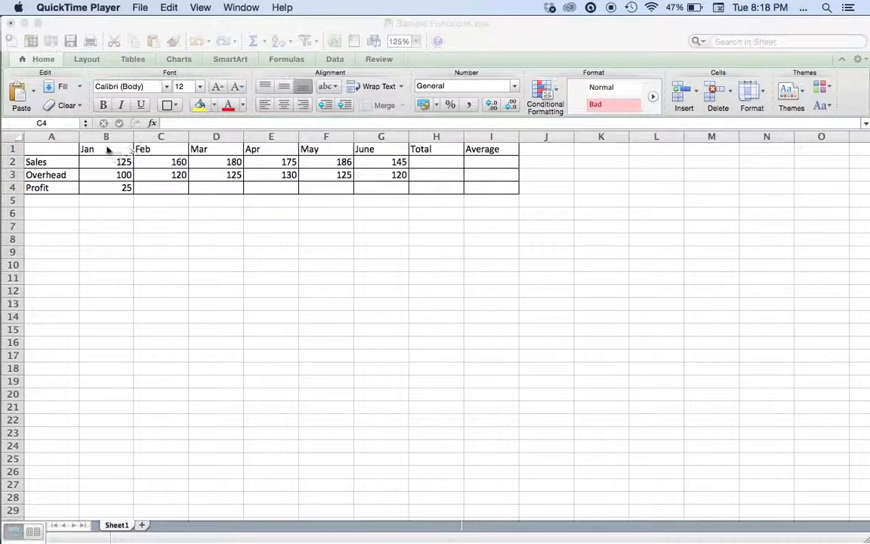
{"action": "mouse_move", "coordinate": [182, 187]}
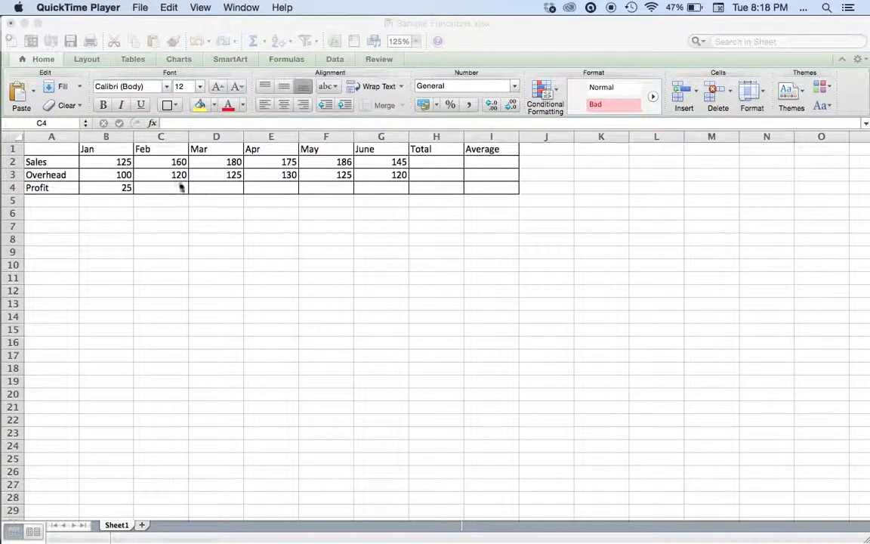
{"action": "mouse_move", "coordinate": [181, 202]}
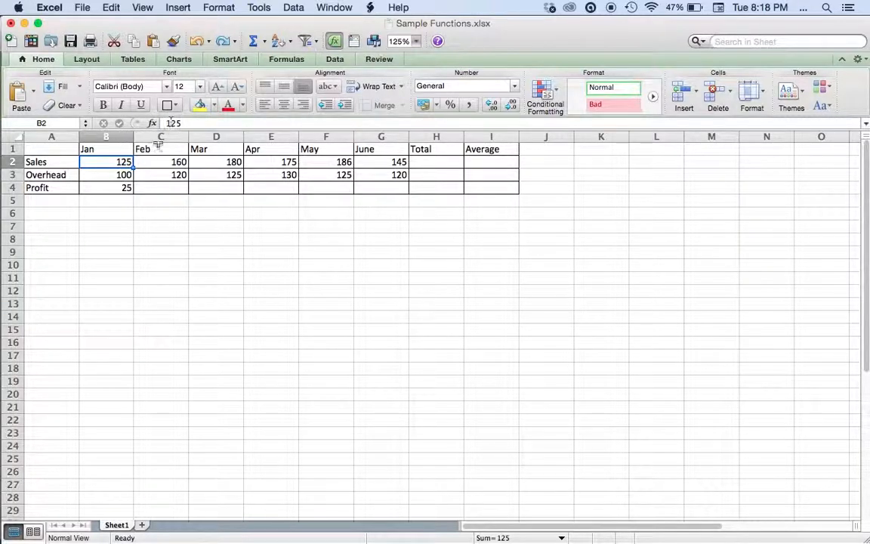
- Enter a Sales-minus-Overhead formula in Feb Profit C4, giving 40
{"action": "left_click", "coordinate": [106, 175]}
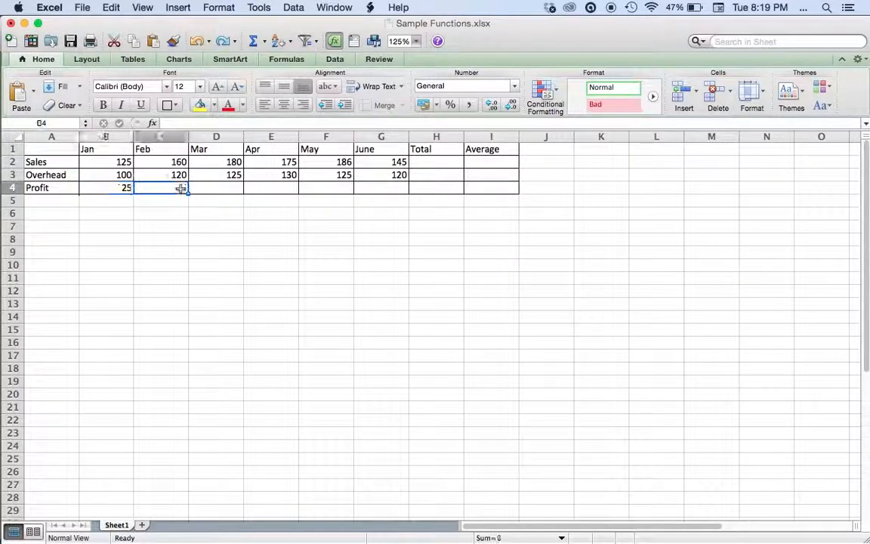
{"action": "left_click", "coordinate": [160, 187]}
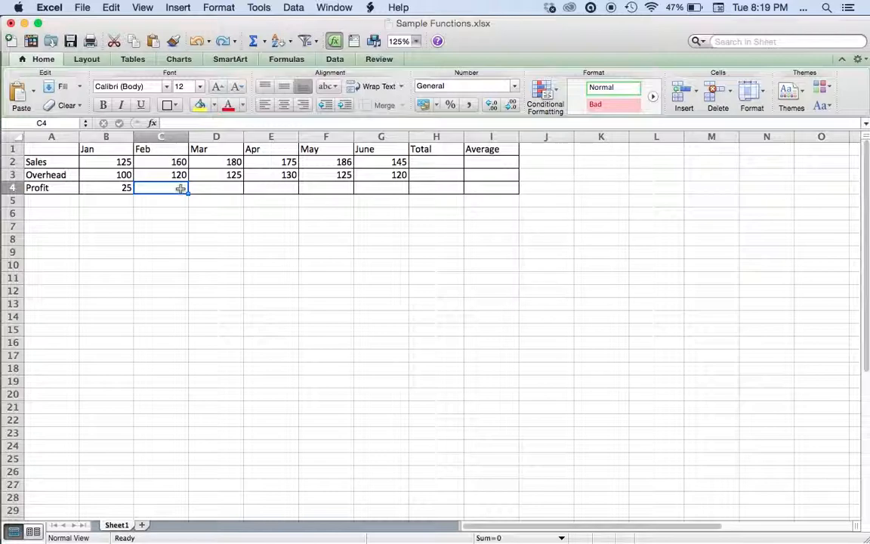
{"action": "type", "text": "="}
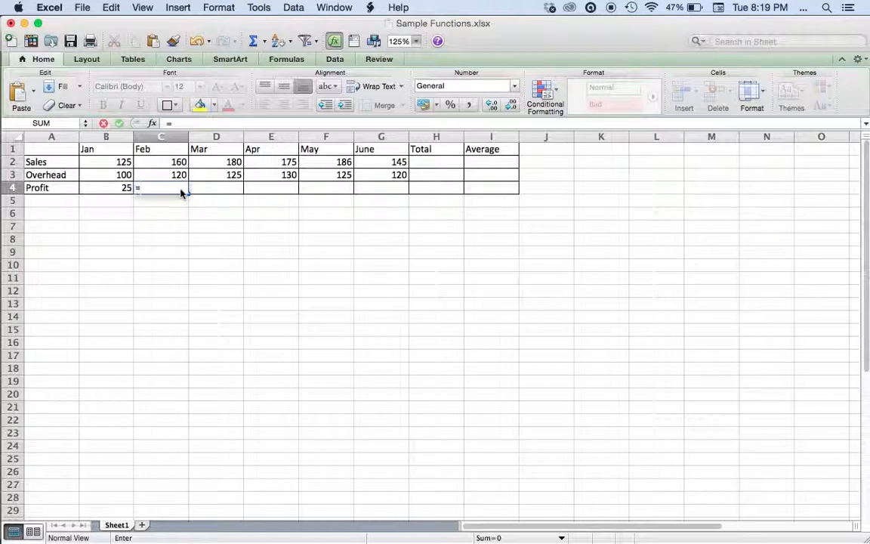
{"action": "type", "text": "COUNT"}
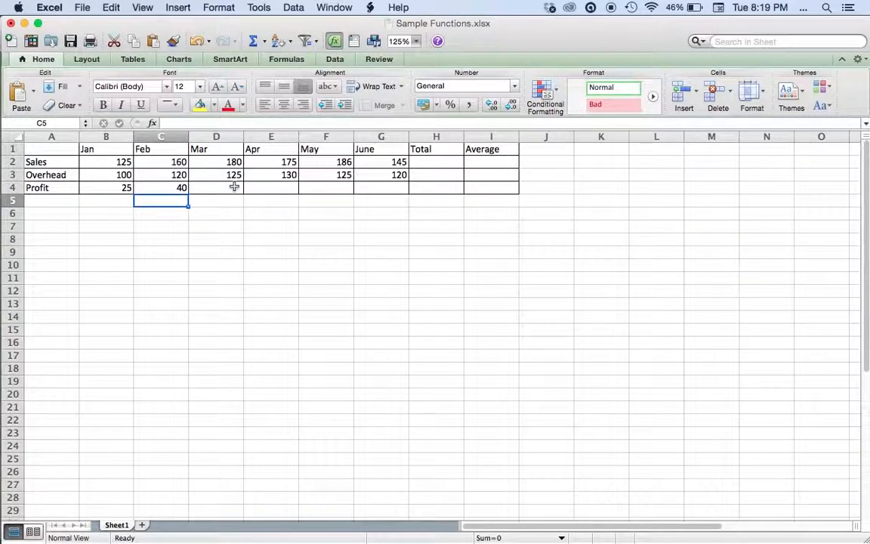
- Build =D2-D3 in Mar Profit D4 by referencing Sales and Overhead, giving 55
{"action": "left_click", "coordinate": [216, 188]}
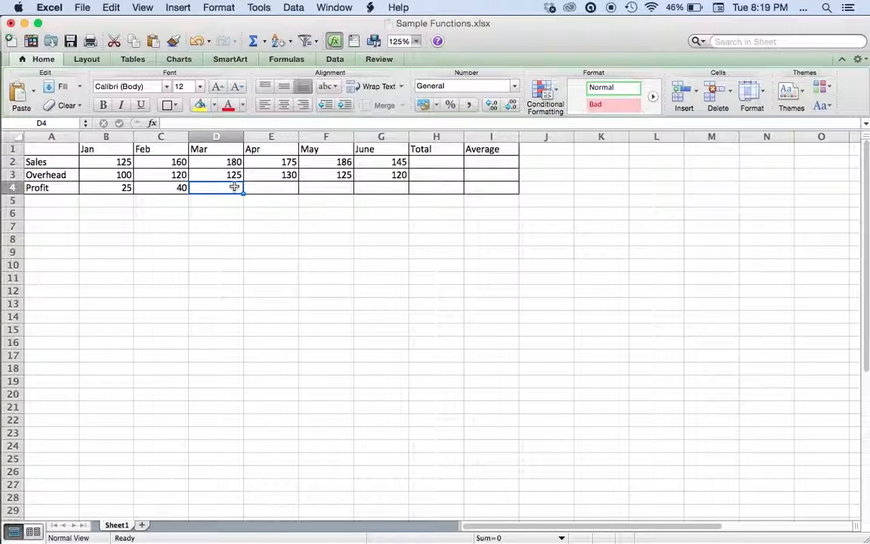
{"action": "type", "text": "="}
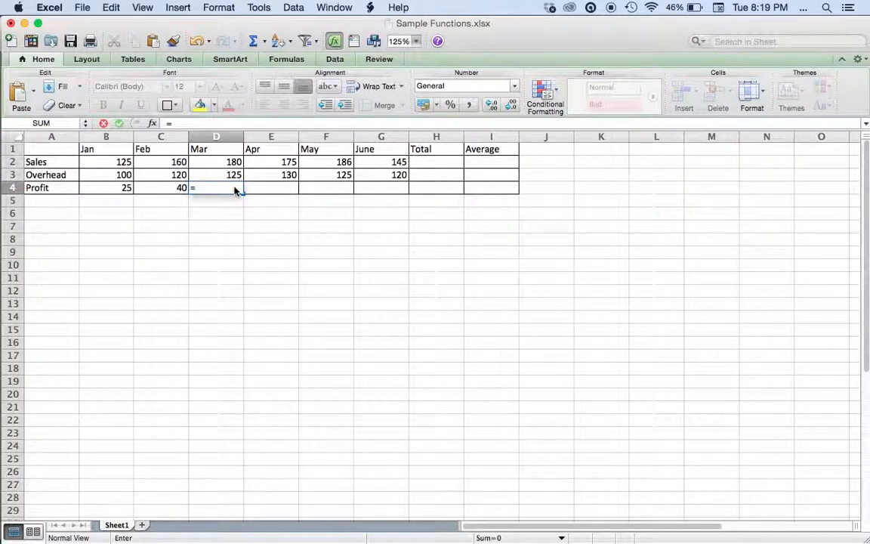
{"action": "left_click", "coordinate": [216, 162]}
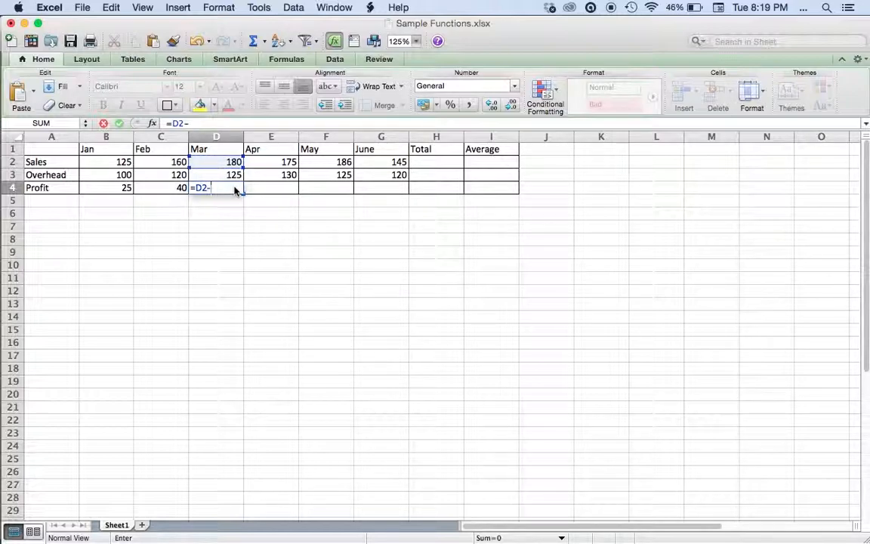
{"action": "left_click", "coordinate": [216, 176]}
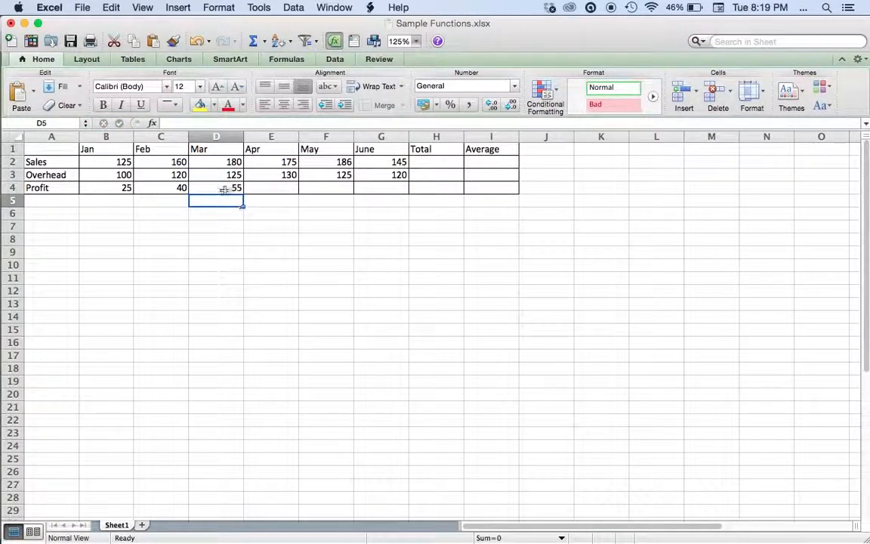
{"action": "left_click", "coordinate": [216, 187]}
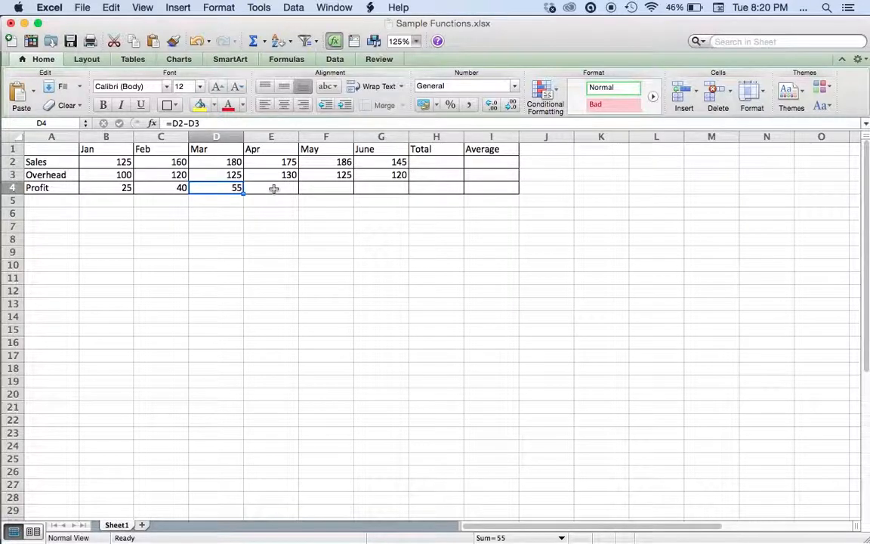
- Build the Apr Profit formula in E4 from Apr Sales minus Overhead, giving 45
{"action": "left_click", "coordinate": [271, 187]}
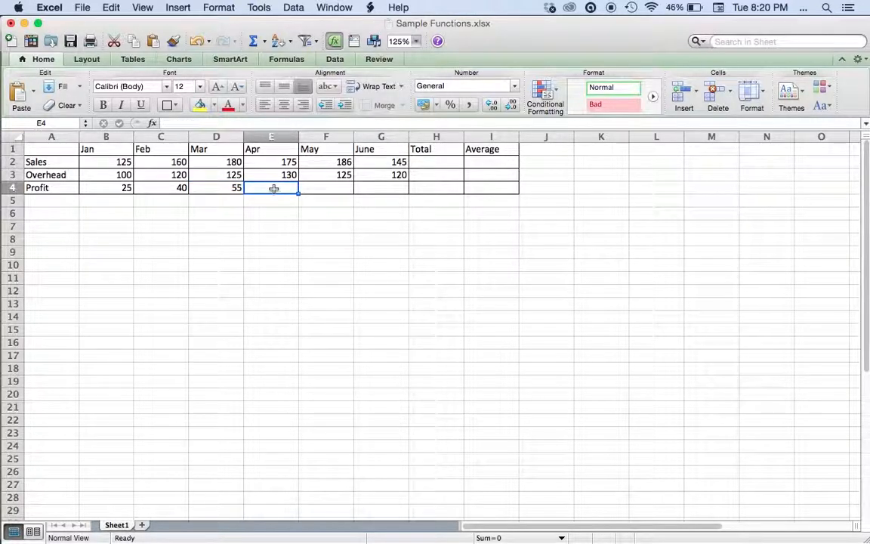
{"action": "type", "text": "="}
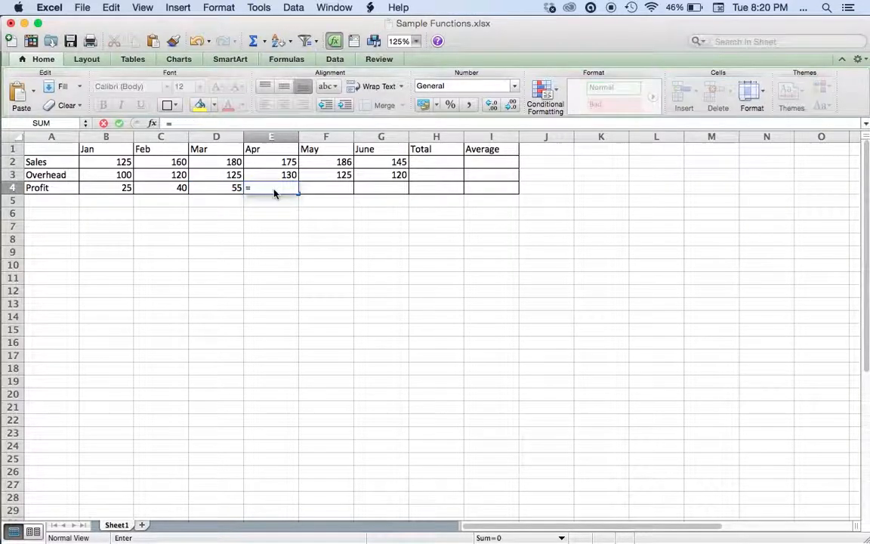
{"action": "left_click", "coordinate": [270, 162]}
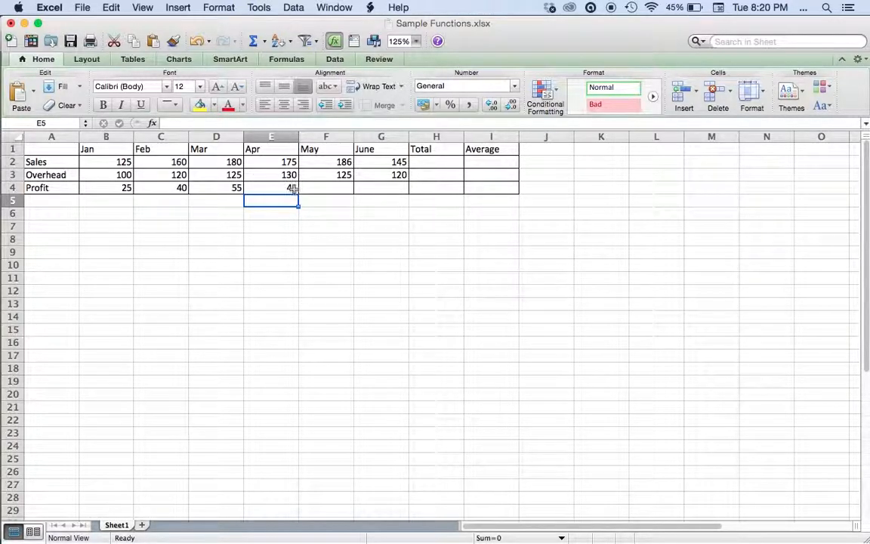
{"action": "left_click", "coordinate": [272, 188]}
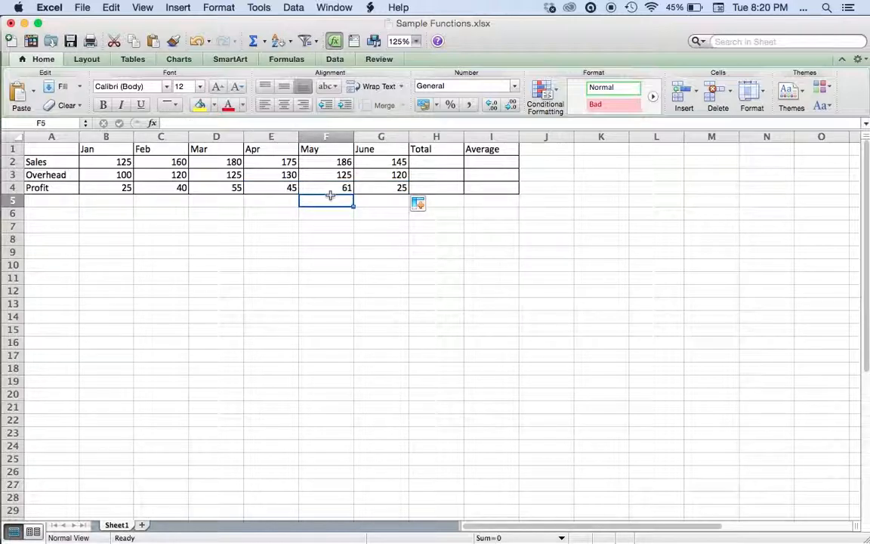
- Check that May Profit 61 is computed as =F2-F3
{"action": "left_click", "coordinate": [326, 187]}
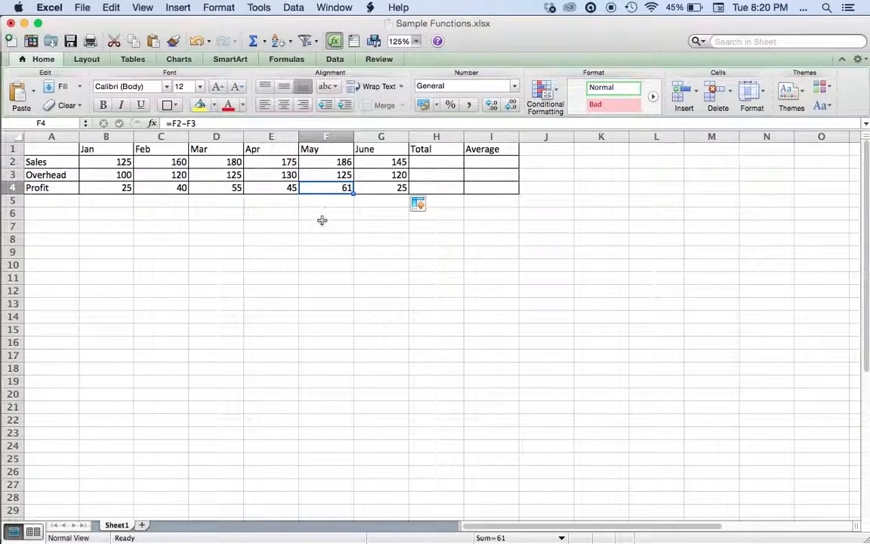
{"action": "mouse_move", "coordinate": [466, 161]}
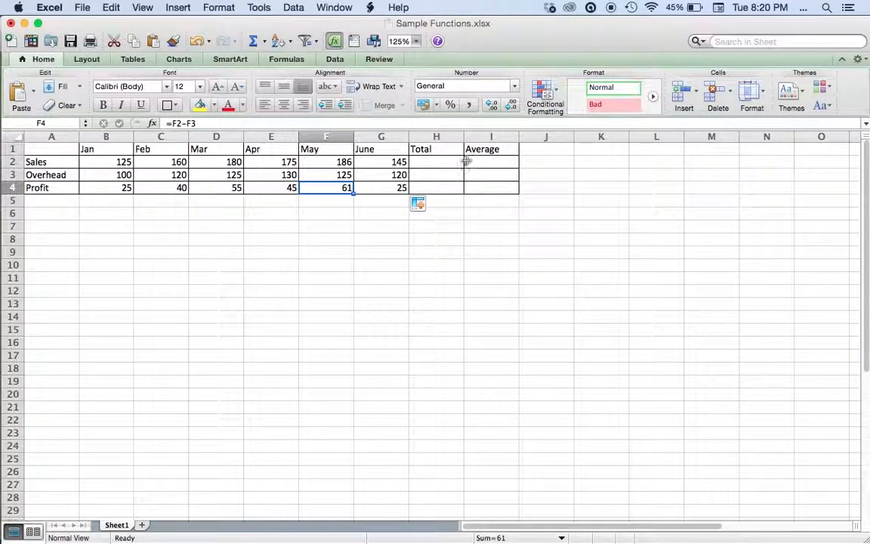
{"action": "left_click", "coordinate": [435, 162]}
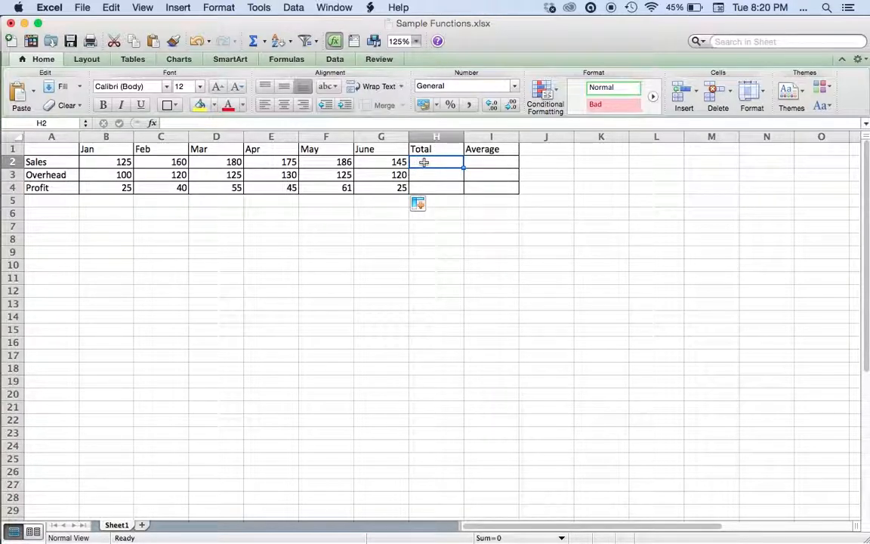
{"action": "type", "text": "="}
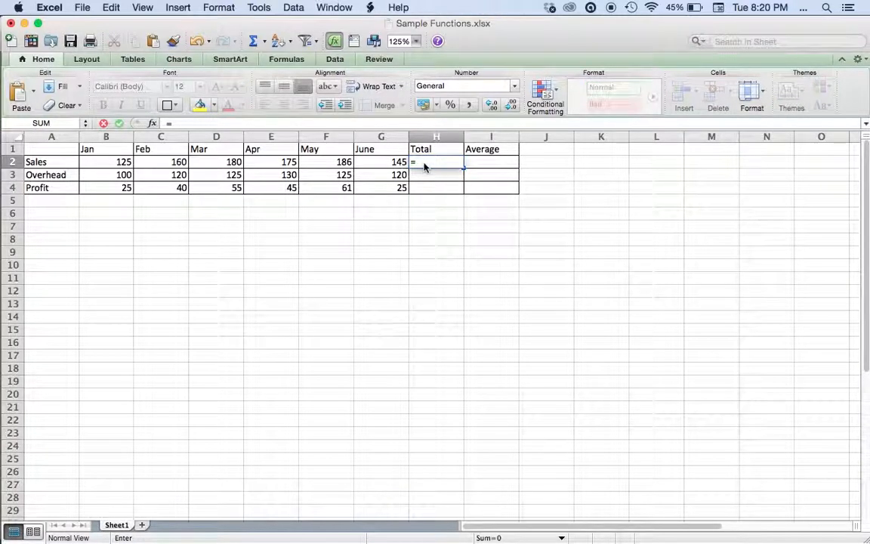
{"action": "type", "text": "("}
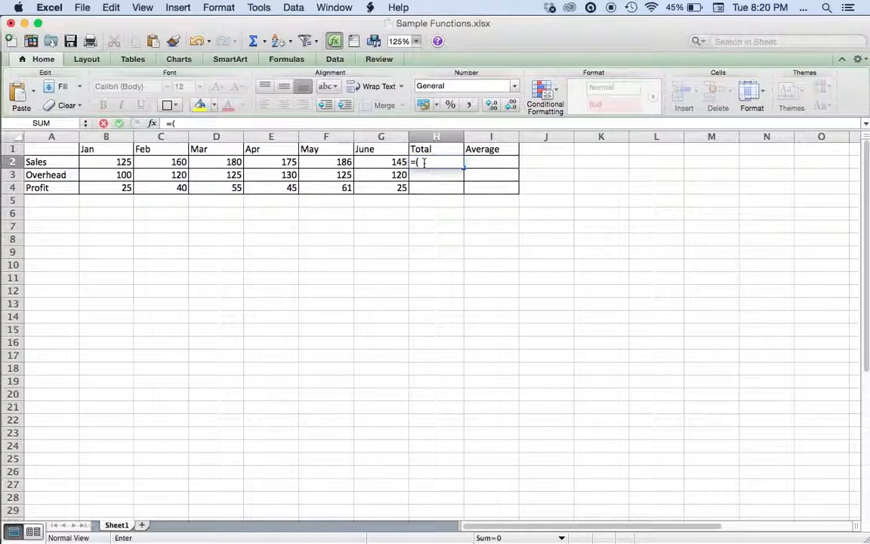
{"action": "left_click", "coordinate": [106, 161]}
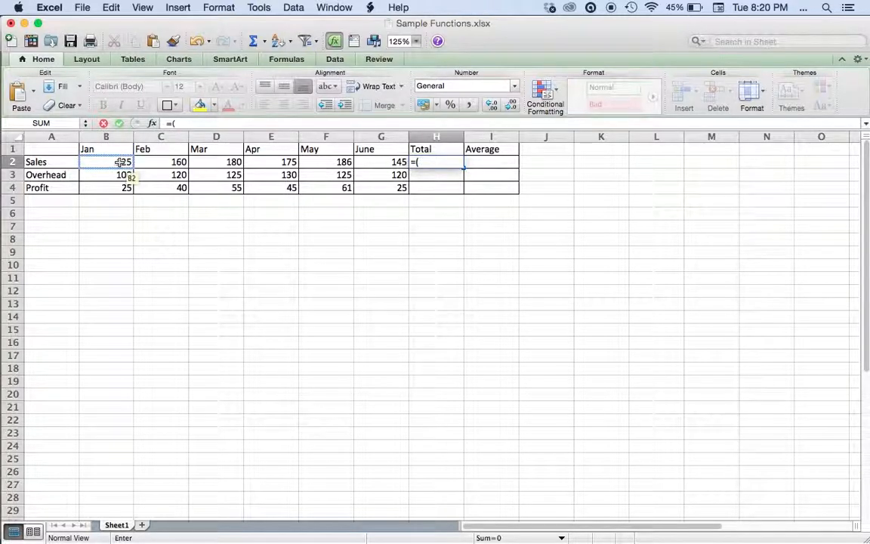
{"action": "left_click", "coordinate": [106, 162]}
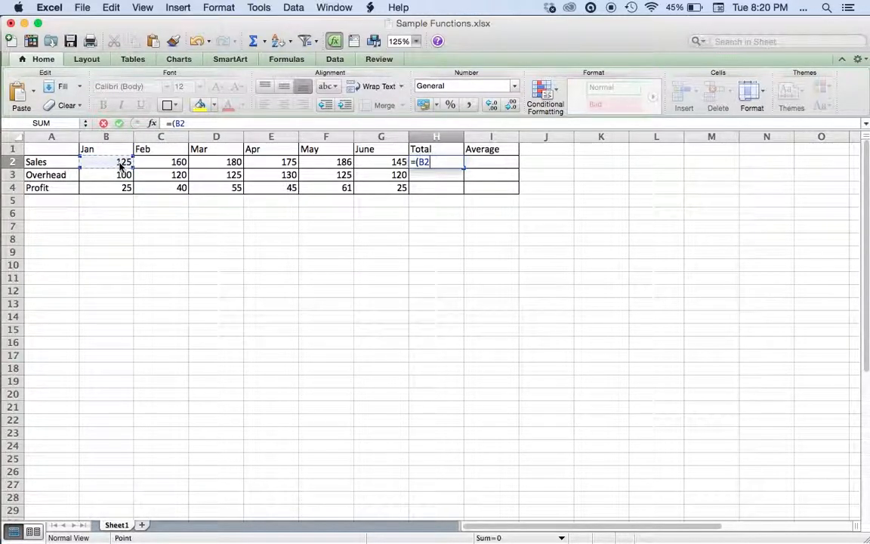
{"action": "type", "text": "b2"}
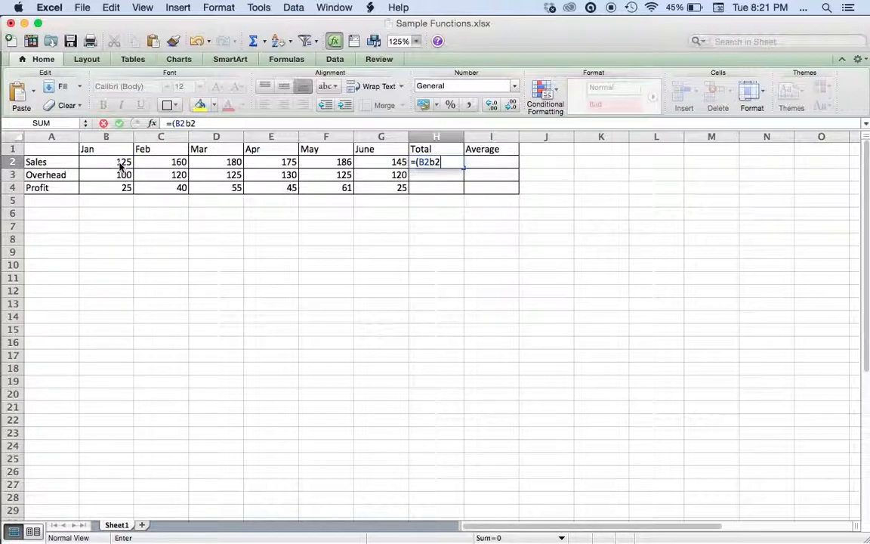
{"action": "type", "text": "="}
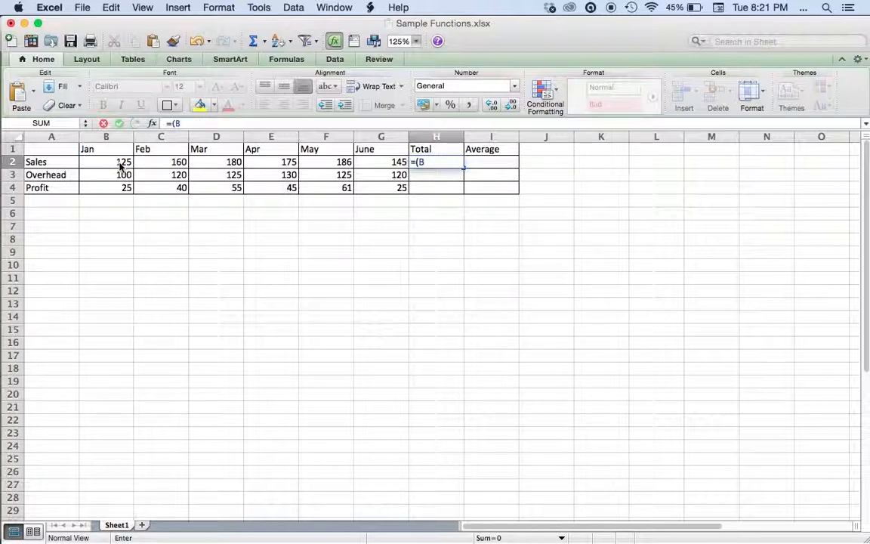
{"action": "key", "text": "backspace"}
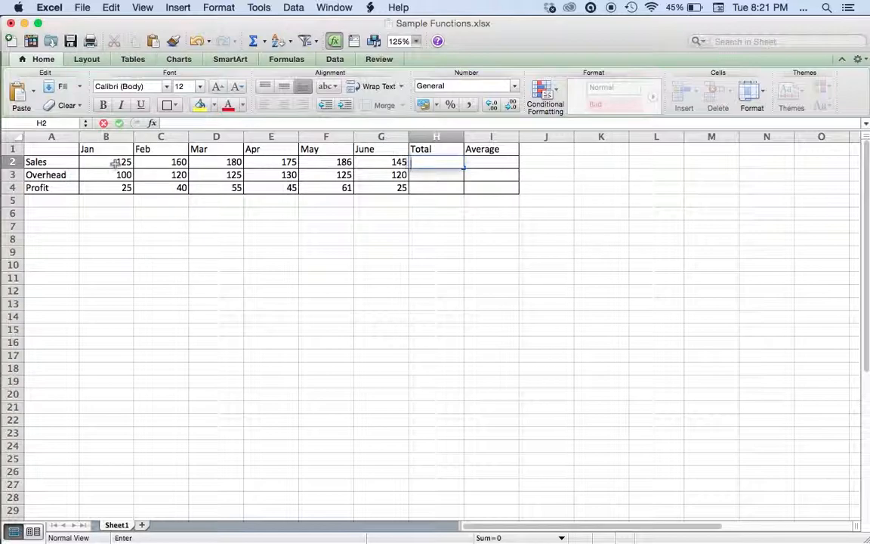
{"action": "left_click", "coordinate": [106, 162]}
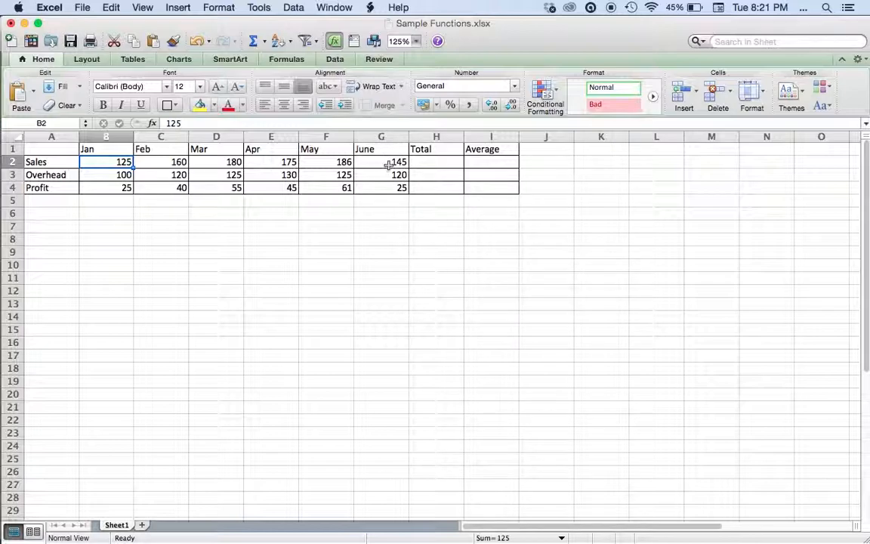
- AutoSum the January-June Sales into H2 as =SUM(B2:G2), giving 971
{"action": "left_click_drag", "start_coordinate": [124, 162], "coordinate": [399, 162]}
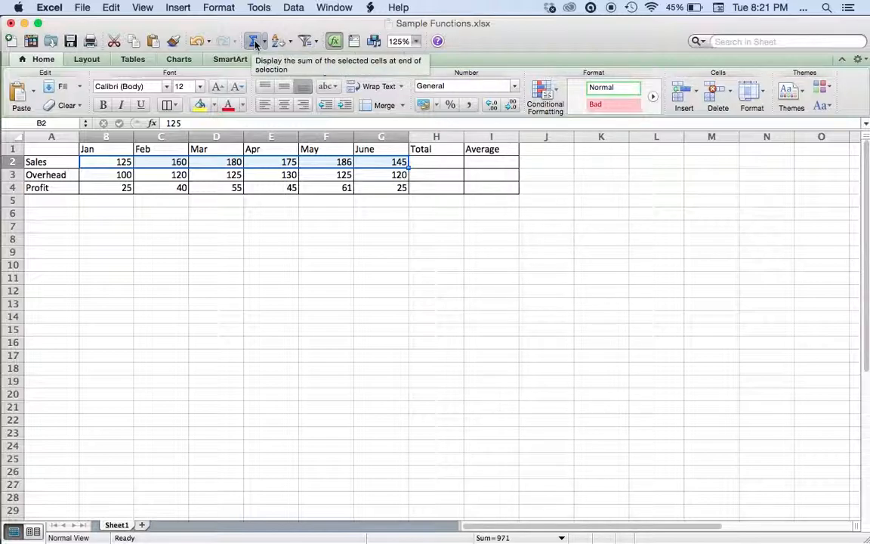
{"action": "left_click", "coordinate": [254, 41]}
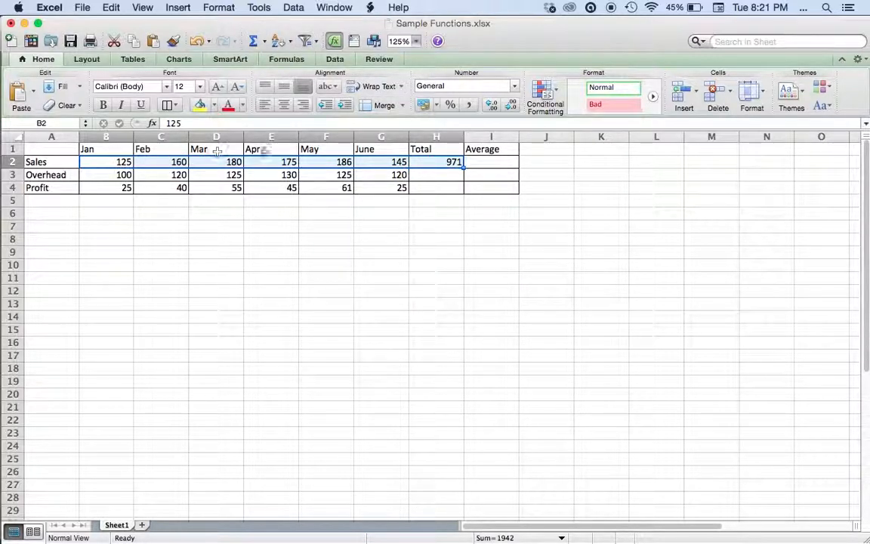
{"action": "left_click", "coordinate": [437, 161]}
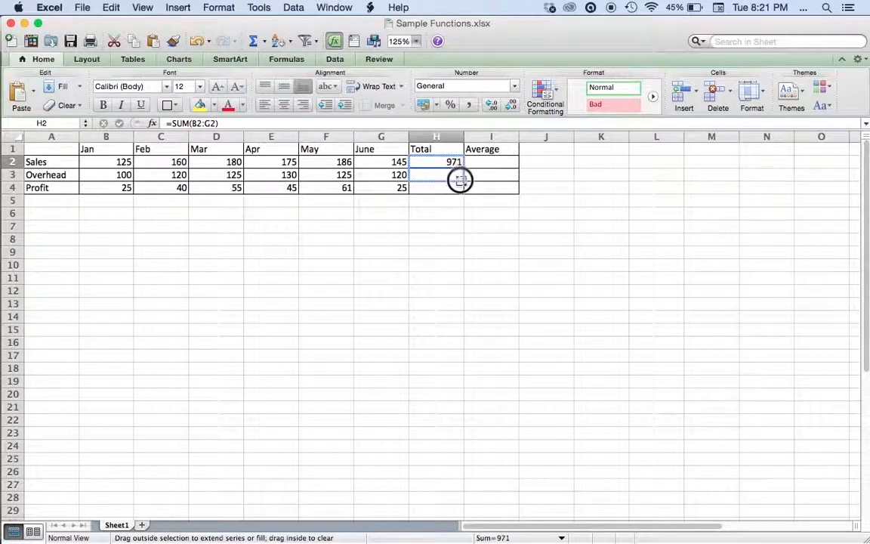
- Fill the SUM formula down to H4 so Overhead and Profit totals show 720 and 251
{"action": "left_click_drag", "start_coordinate": [461, 162], "coordinate": [461, 187]}
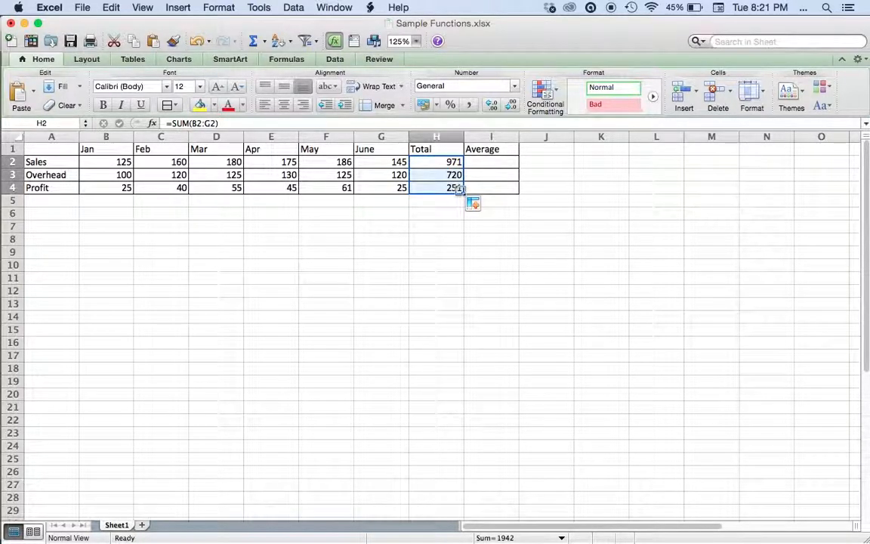
{"action": "left_click", "coordinate": [435, 187]}
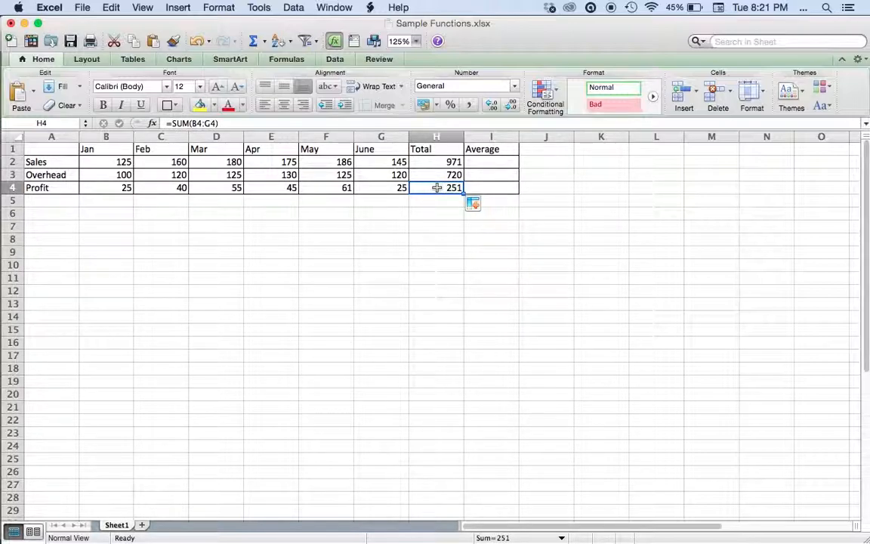
{"action": "mouse_move", "coordinate": [139, 195]}
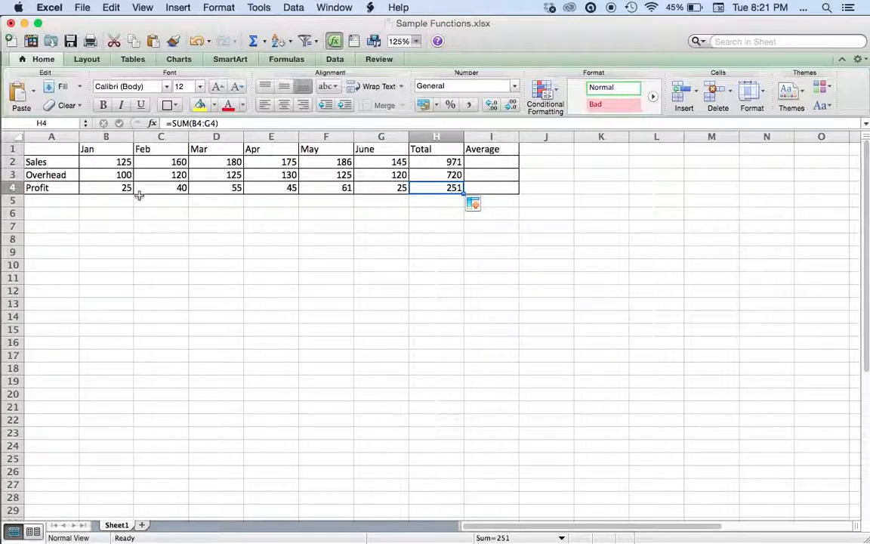
{"action": "mouse_move", "coordinate": [497, 162]}
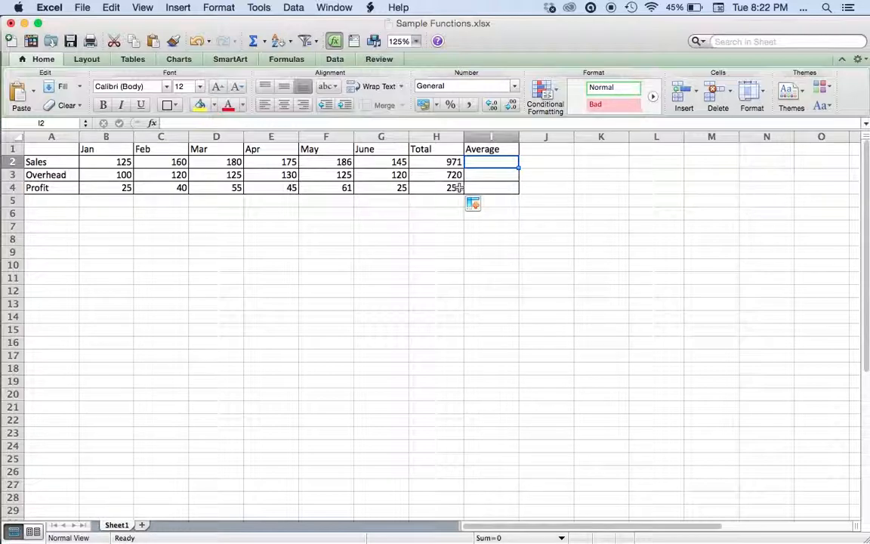
- Enter =H2/6 in I2 to get the Sales average 161.8333
{"action": "type", "text": "="}
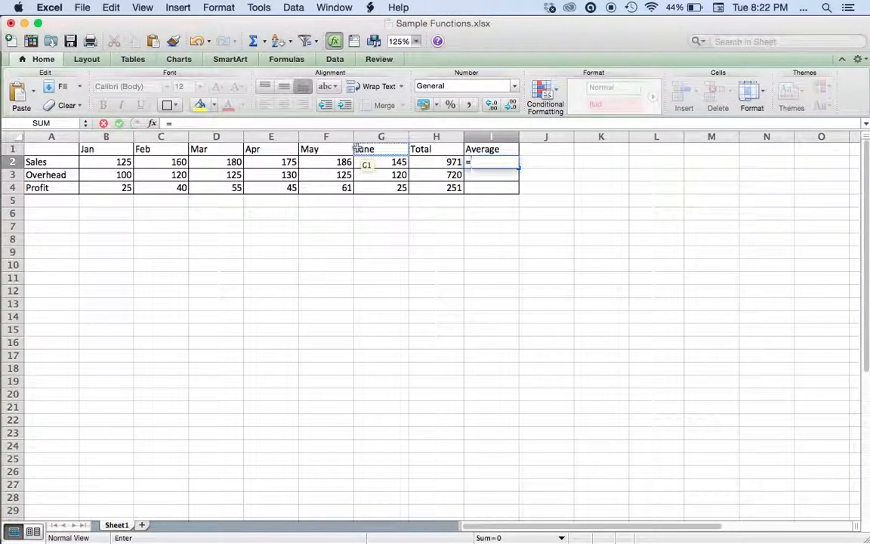
{"action": "type", "text": "gAMMA.DIST"}
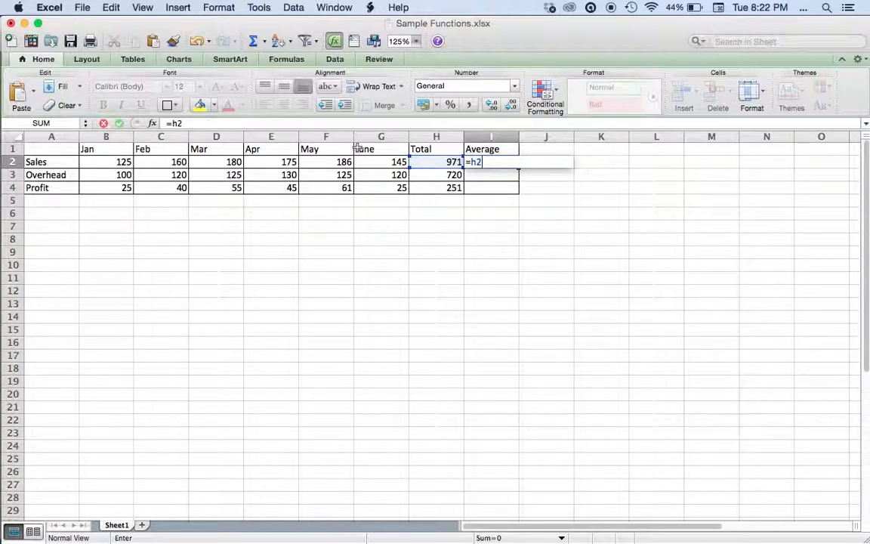
{"action": "type", "text": "/"}
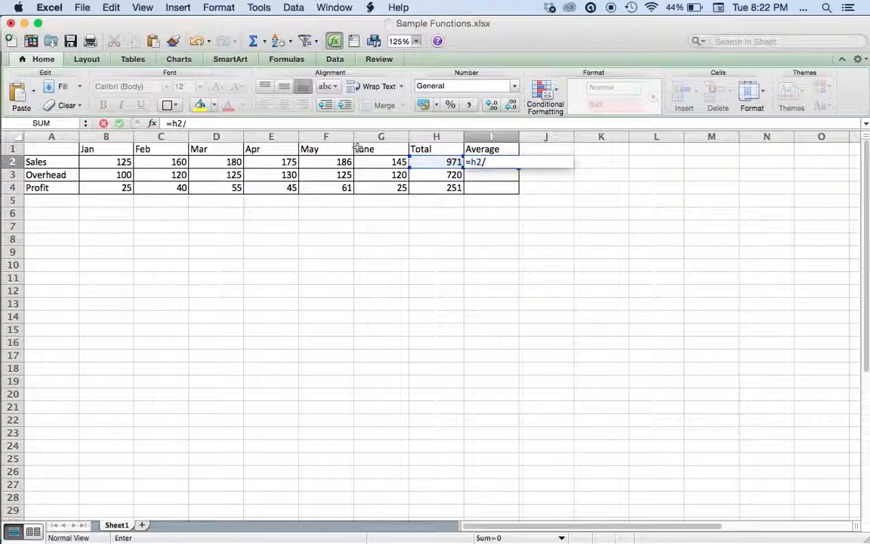
{"action": "type", "text": "6"}
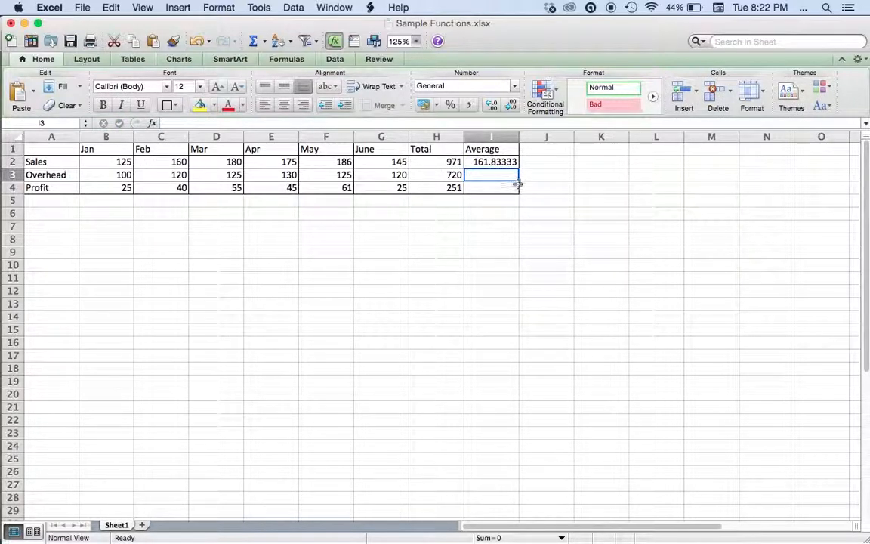
{"action": "left_click", "coordinate": [491, 162]}
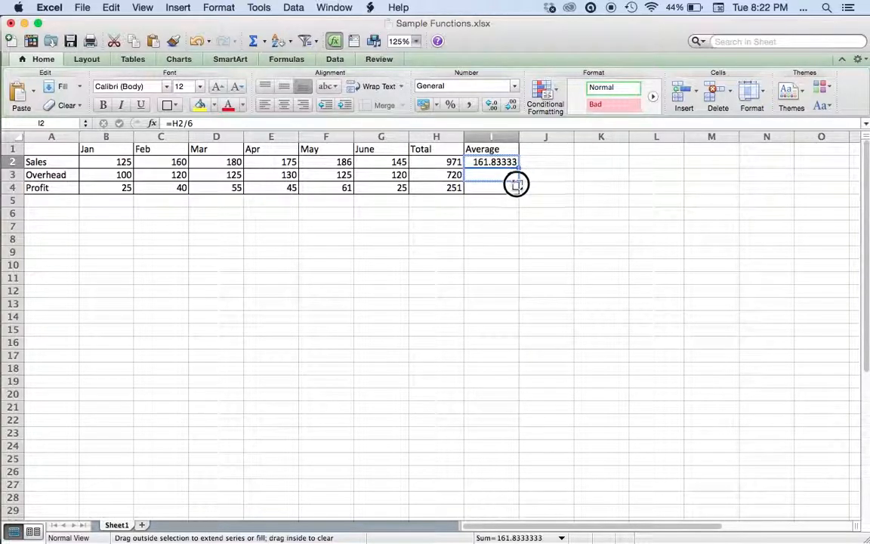
- Fill the average formula down to I4 so Overhead and Profit show 120 and 41.8333
{"action": "left_click_drag", "start_coordinate": [517, 162], "coordinate": [516, 187]}
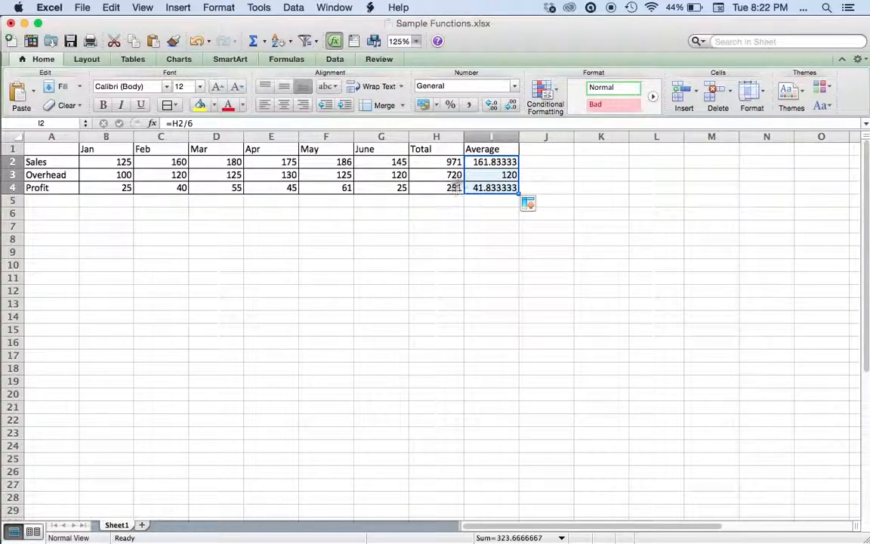